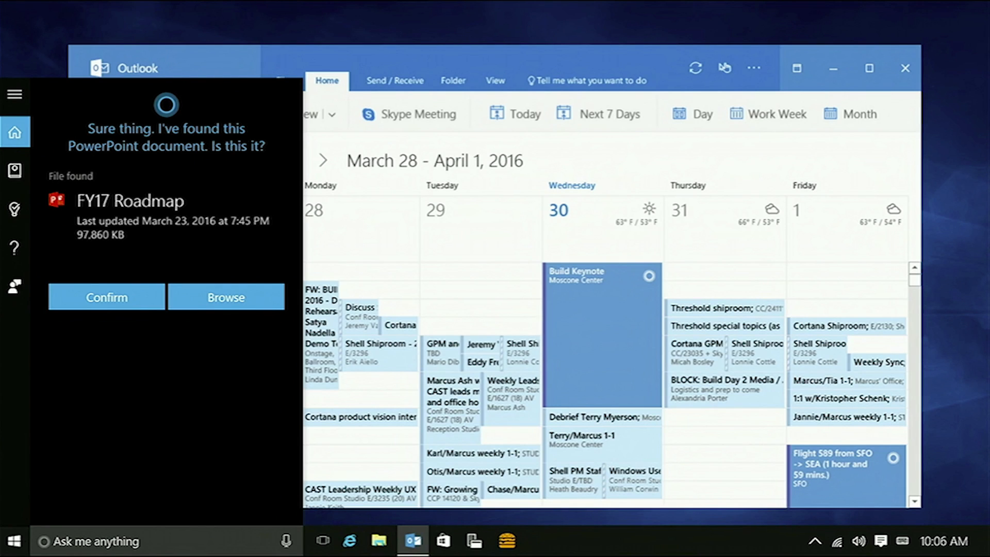
# - Confirm the FY17 Roadmap PowerPoint so Cortana sends it to Chuck Friedman
pyautogui.click(105, 297)
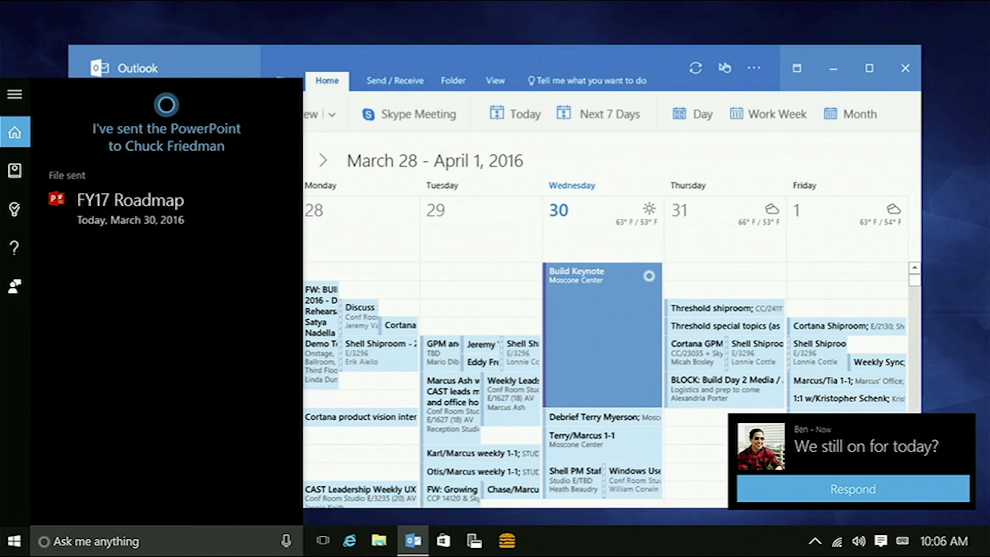
# - Respond to Ben's message notification with a reply about meeting today
pyautogui.click(851, 489)
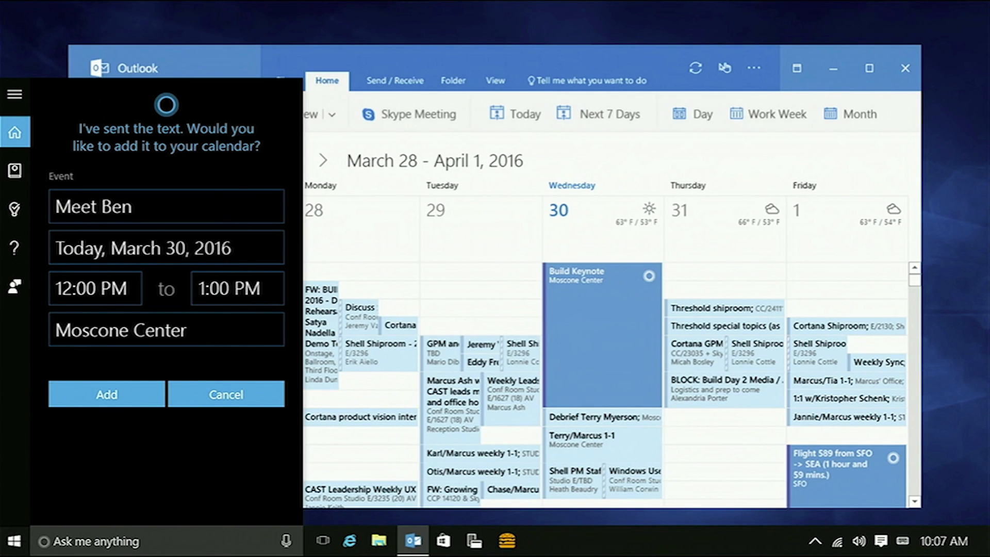
# - Add the Meet Ben event (12–1 PM, Moscone Center) and approve moving both conflicting meetings to tomorrow
pyautogui.click(106, 394)
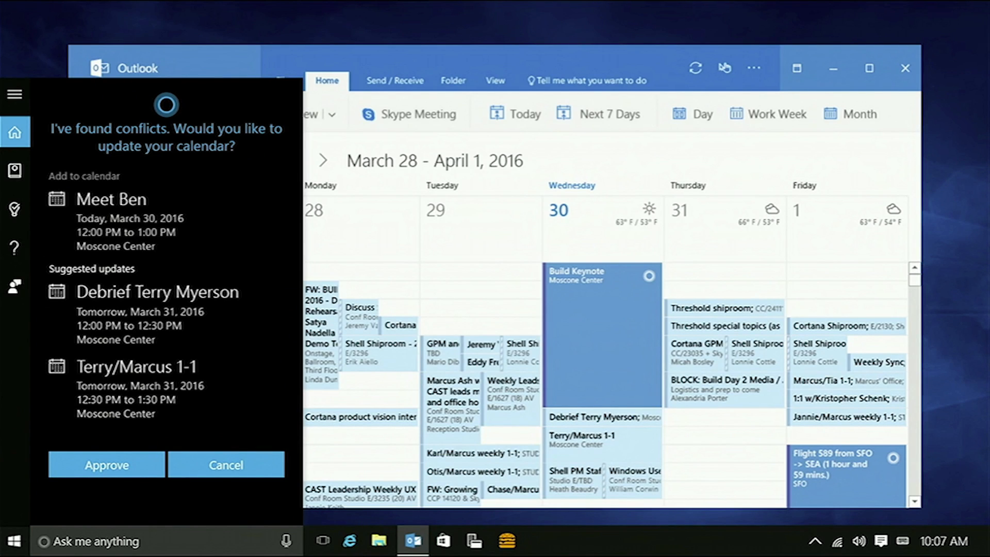
pyautogui.click(106, 464)
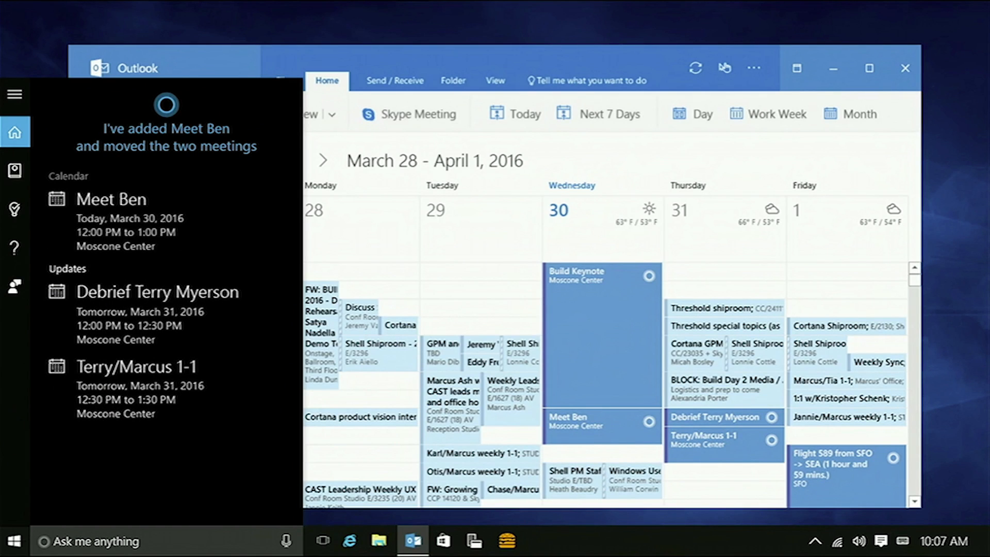